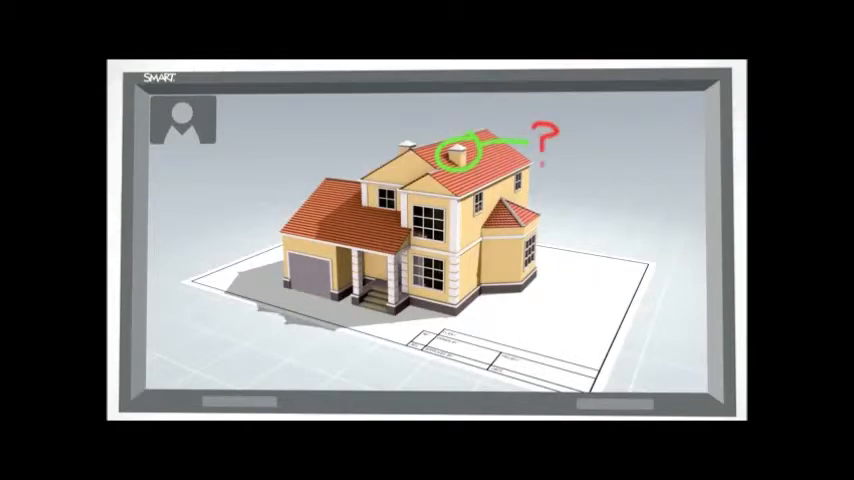
- Sketch a blue rectangular outline just left of the house's red garage roof
drag(330, 176, 230, 230)
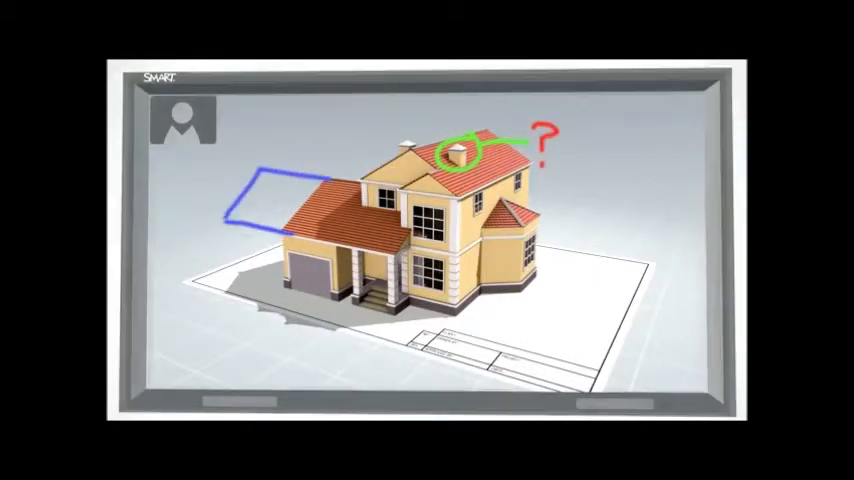